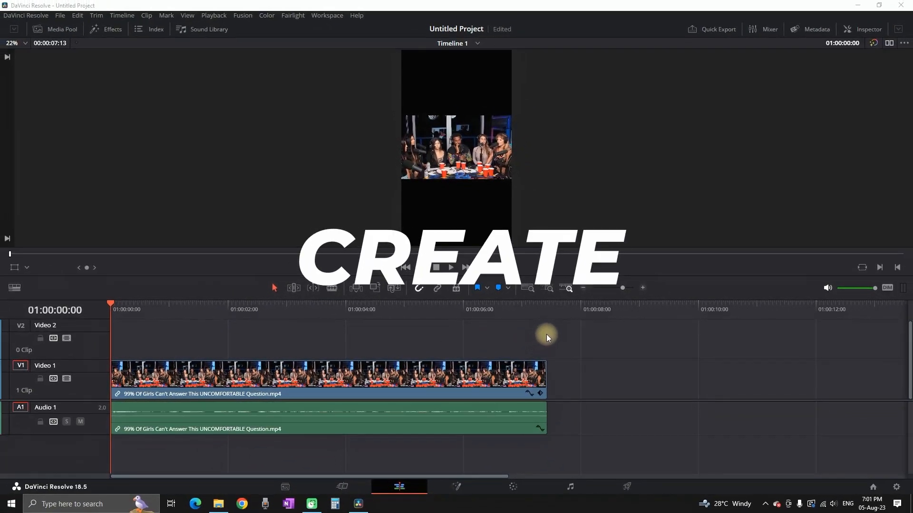
# Preview playback briefly, then confirm the 1080x1920 vertical timeline and show the media bin.
pyautogui.press('space')
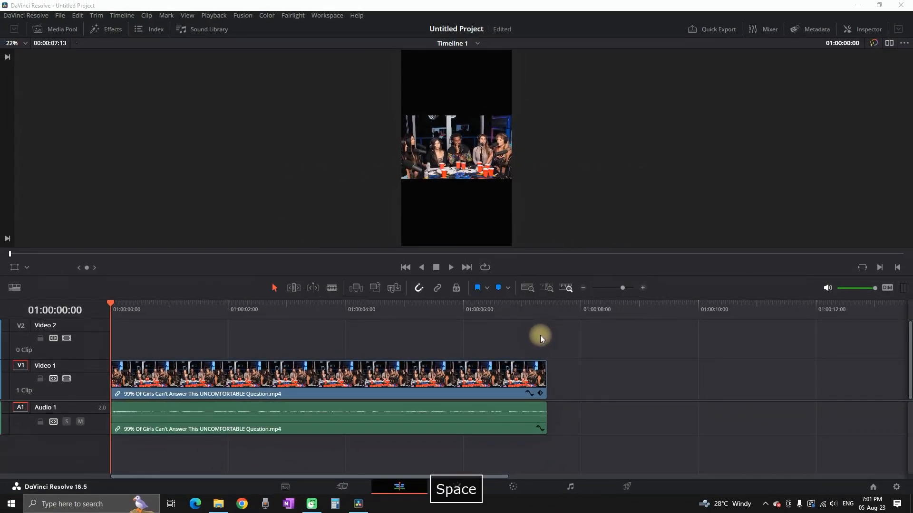
pyautogui.press('space')
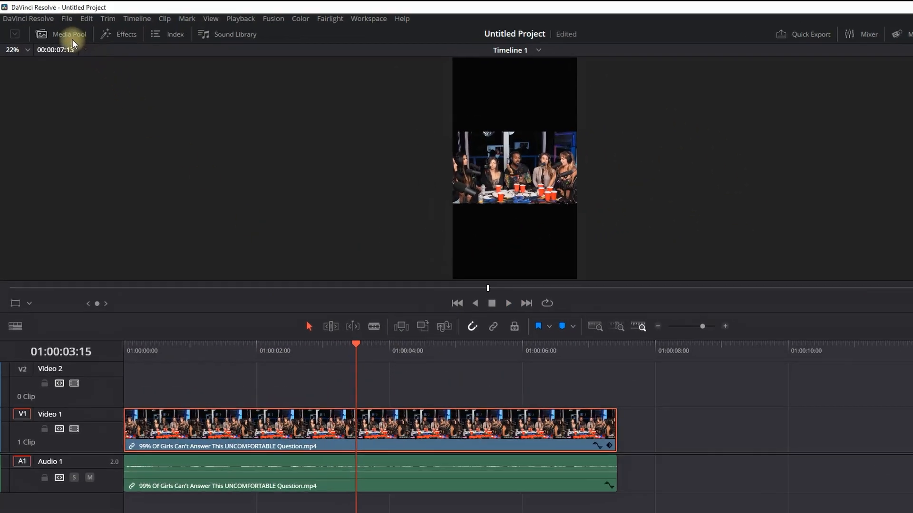
pyautogui.click(69, 34)
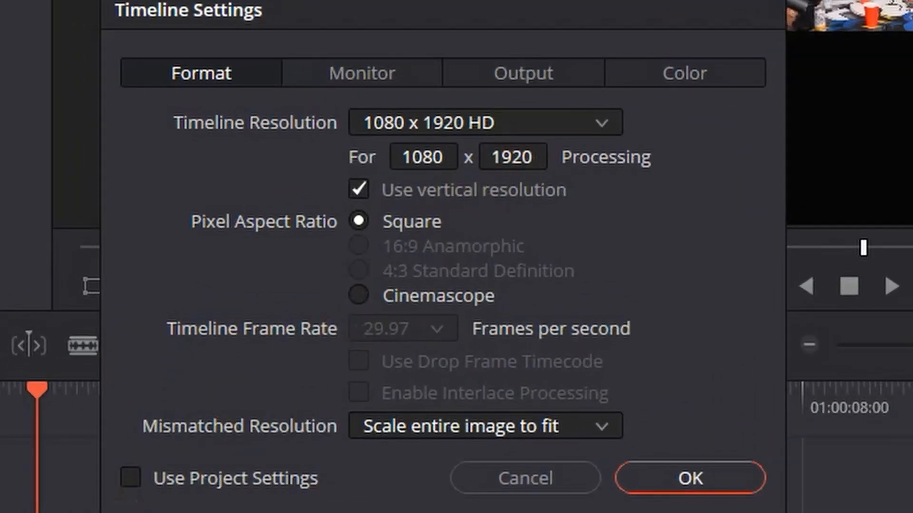
pyautogui.click(689, 478)
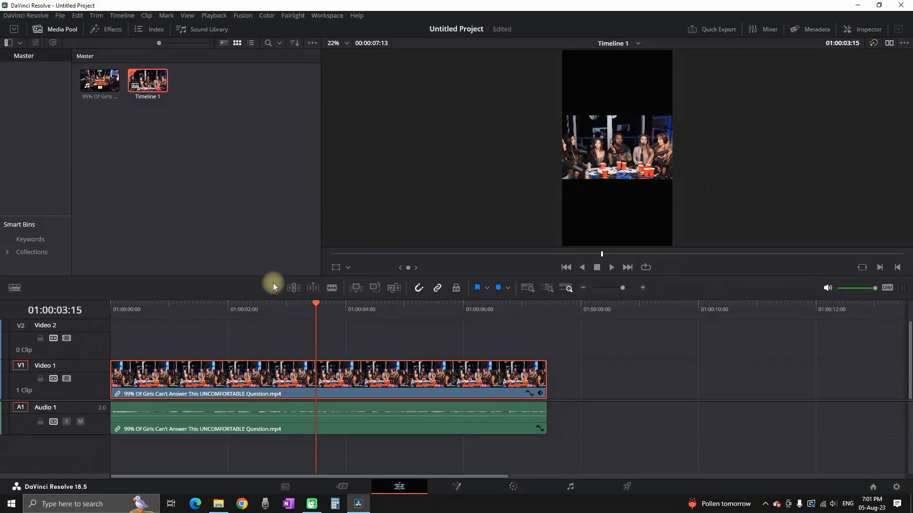
pyautogui.moveTo(116, 29)
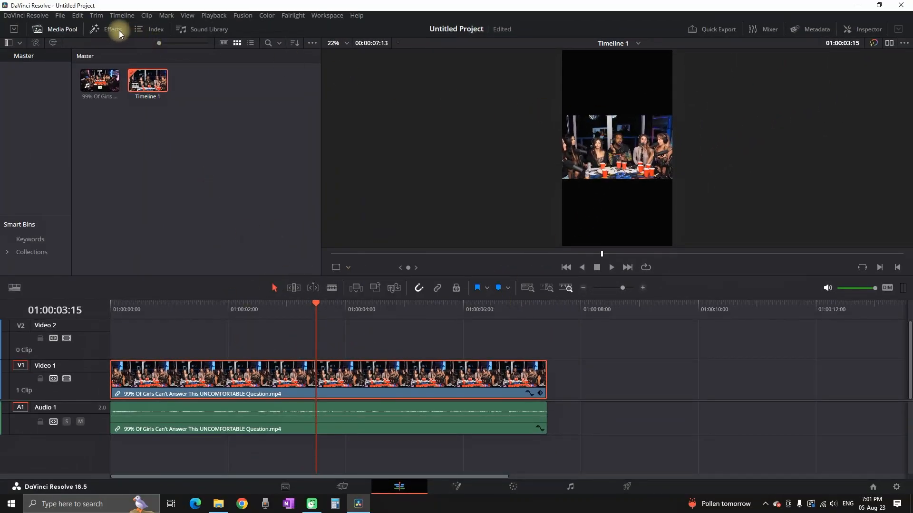
# Find the Adjustment Clip in Effects by searching 'adju' and place it on Video 2.
pyautogui.write('adju')
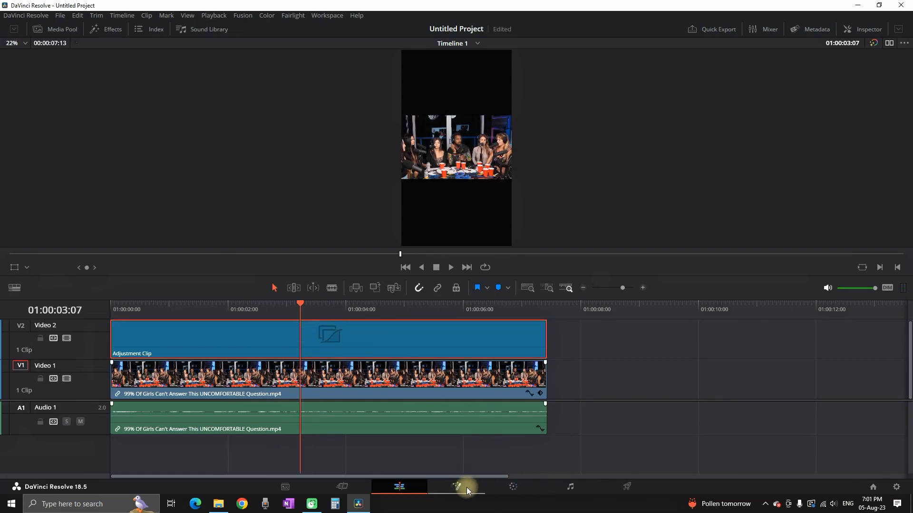
# Add an Unsharp Mask node in Fusion with size 2.407 and gain 2.153.
pyautogui.click(456, 486)
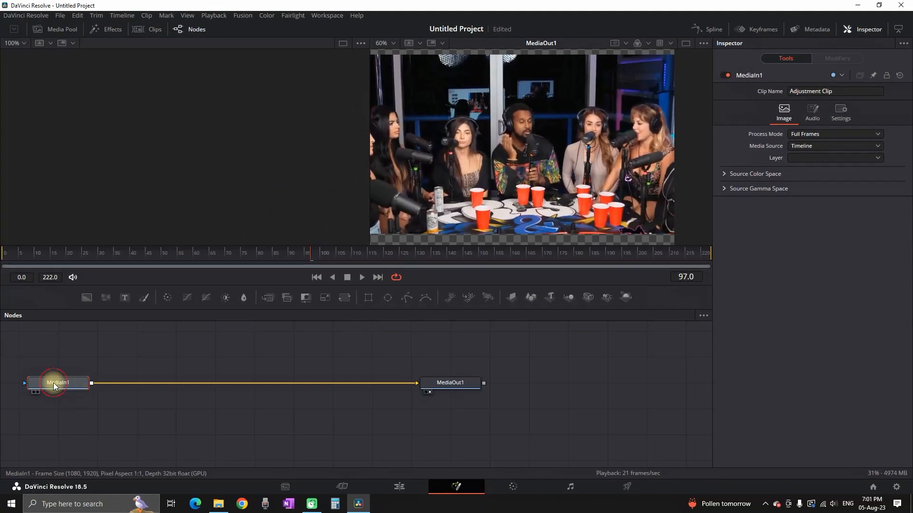
pyautogui.write('un')
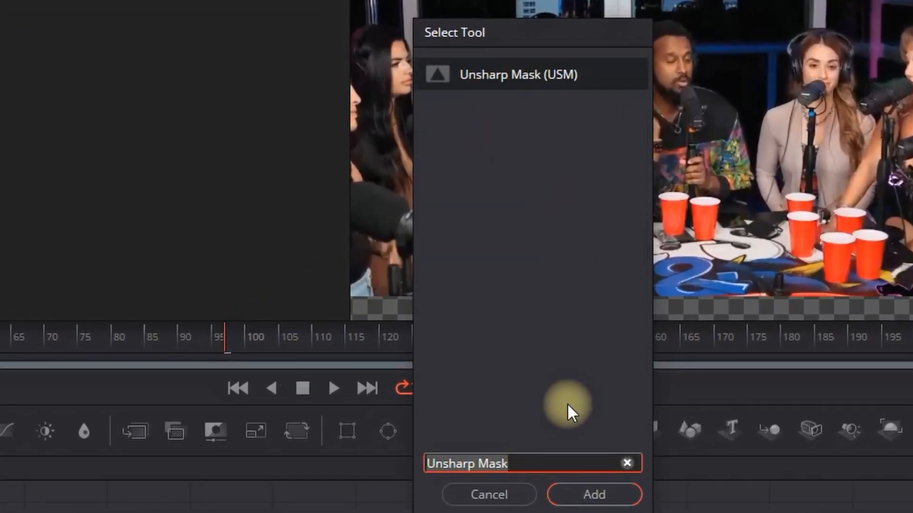
pyautogui.click(593, 494)
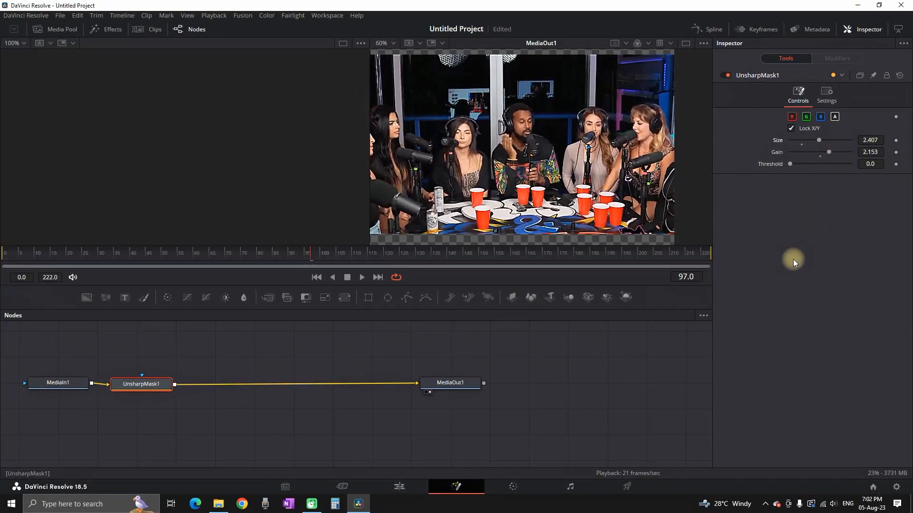
pyautogui.moveTo(465, 170)
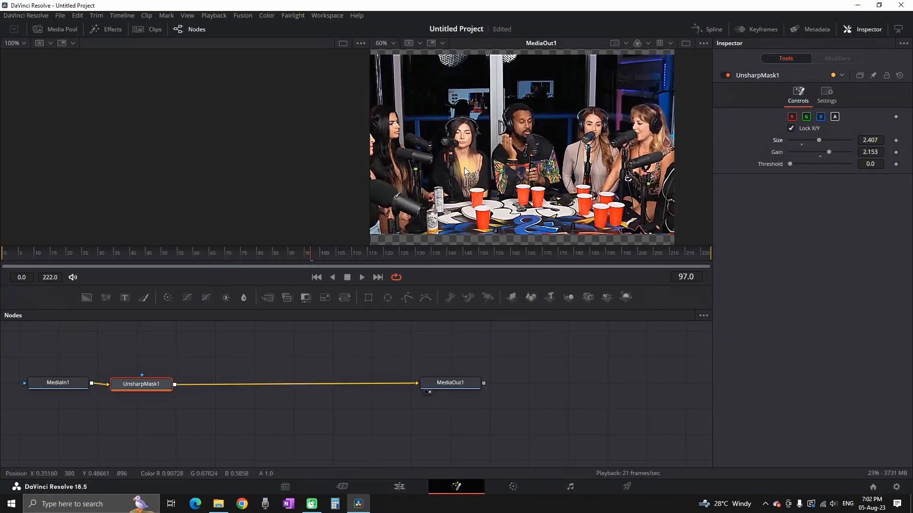
pyautogui.moveTo(63, 253)
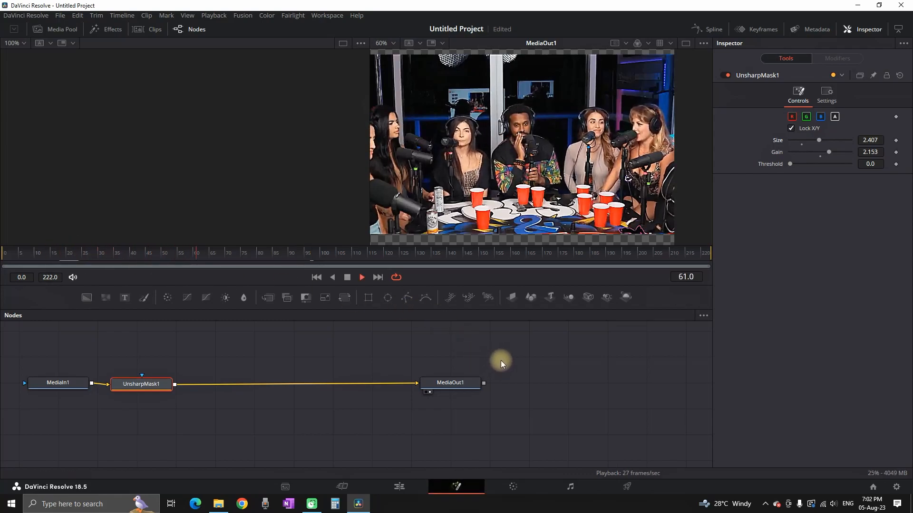
# Add a Color Corrector node after the Unsharp Mask with saturation 1.1.
pyautogui.press('space')
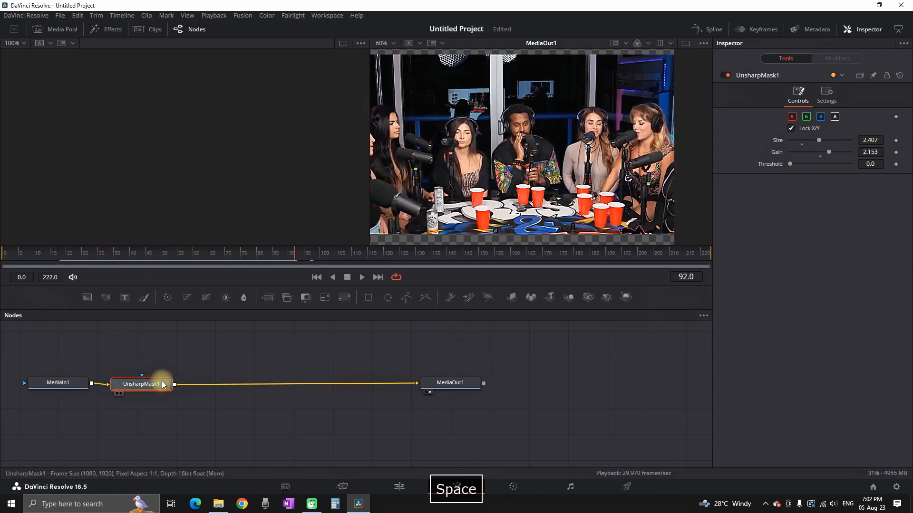
pyautogui.press('Ctrl+Space')
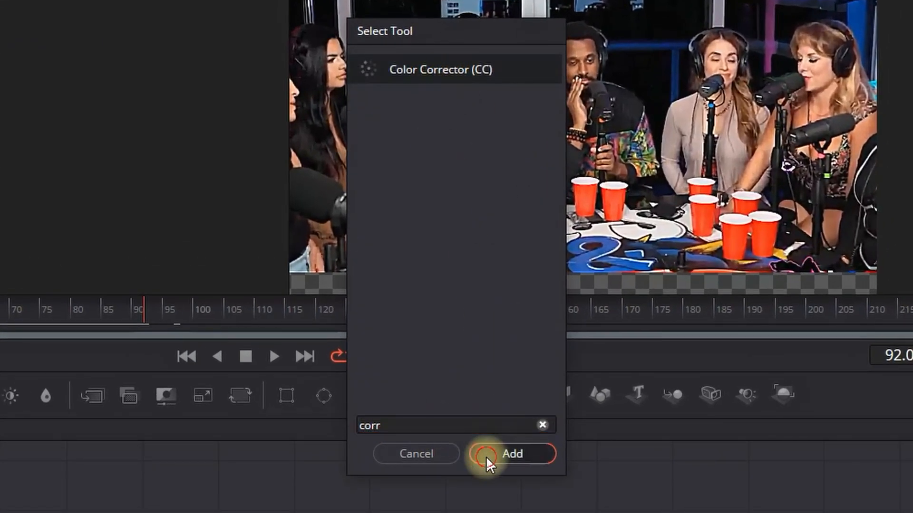
pyautogui.click(511, 454)
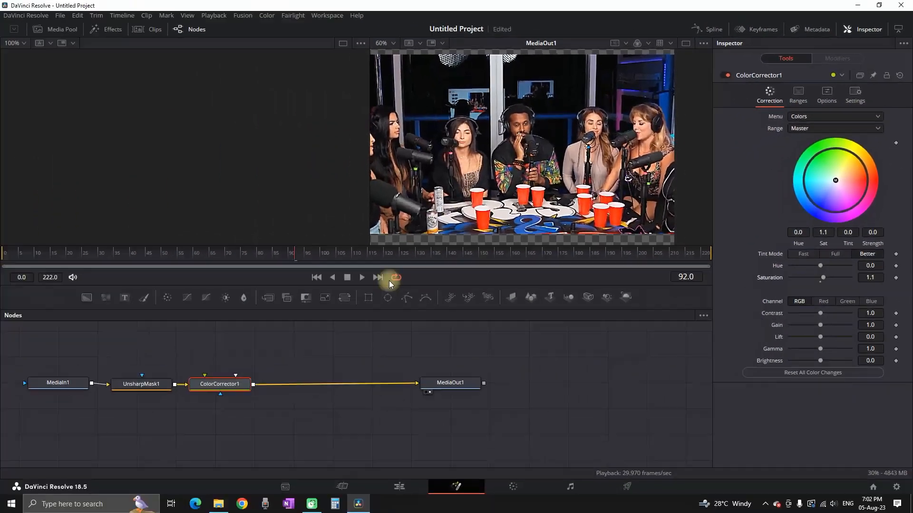
# Add a Camera Shake node after the Color Corrector and lower its overall strength for a subtle shake.
pyautogui.press('ctrl+space')
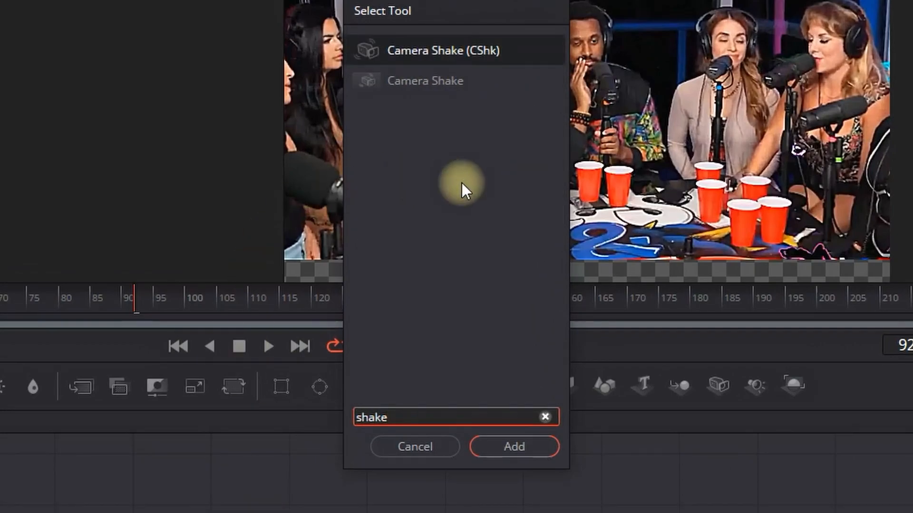
pyautogui.click(513, 447)
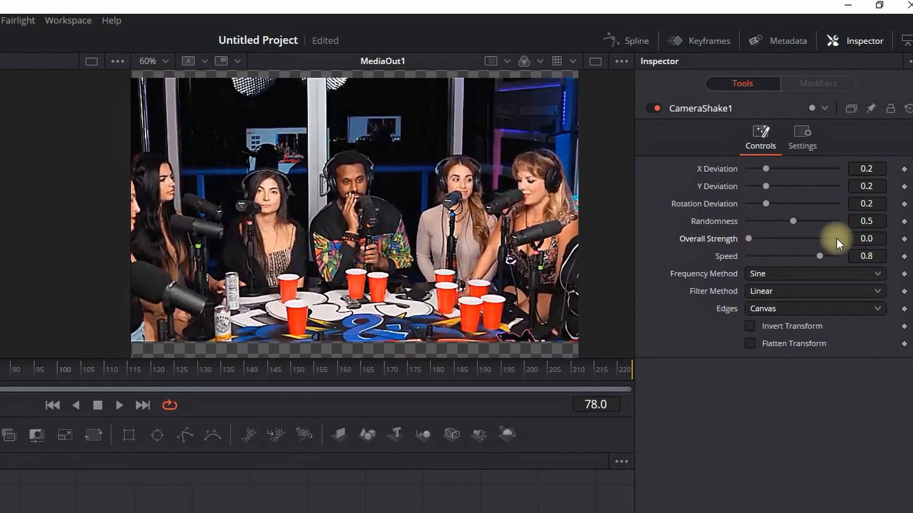
pyautogui.click(867, 239)
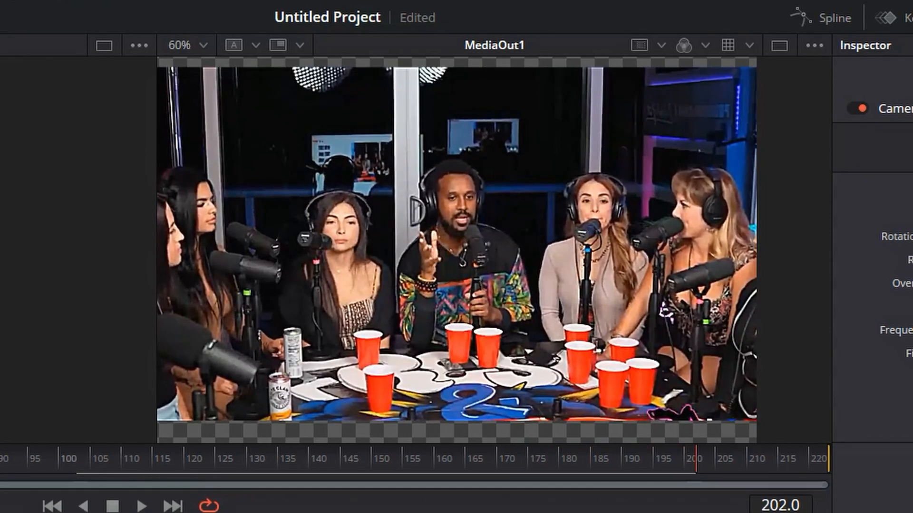
# Back on the Edit page, set the adjustment clip's Transform Zoom to 3.170 and scrub to preview.
pyautogui.click(398, 487)
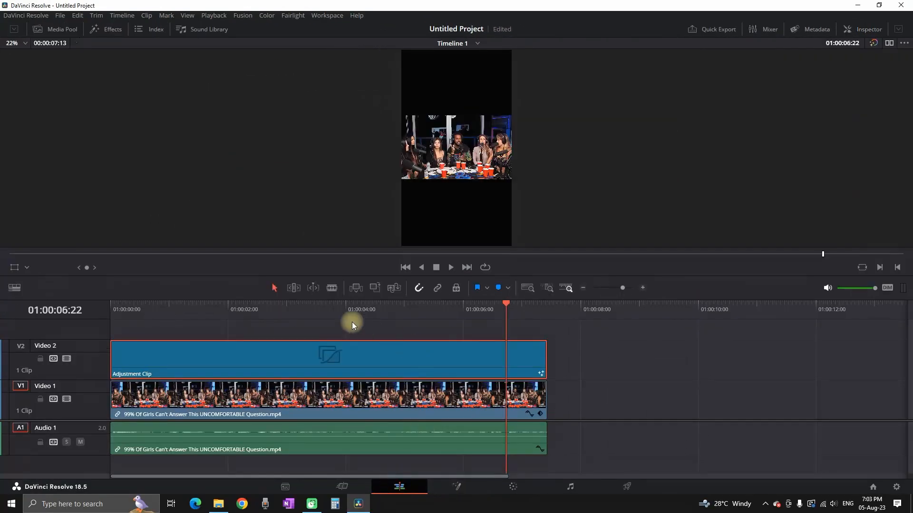
pyautogui.press('space')
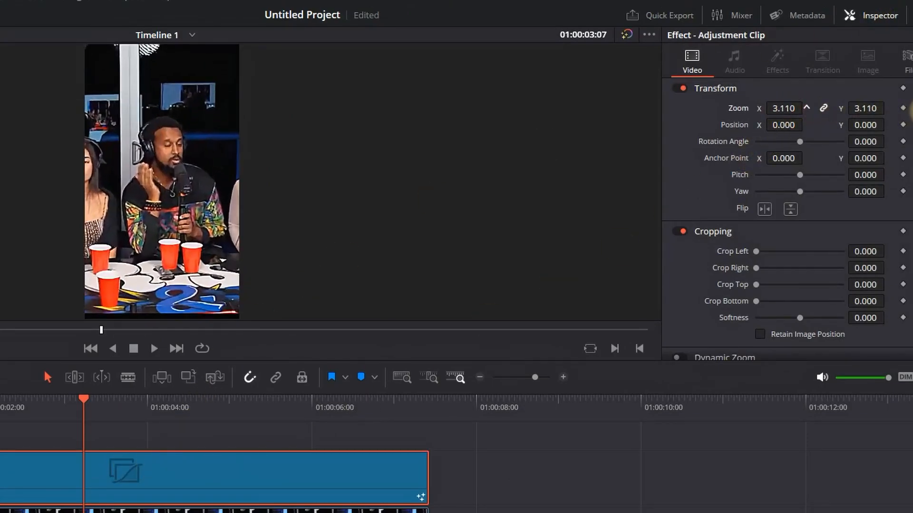
pyautogui.click(807, 109)
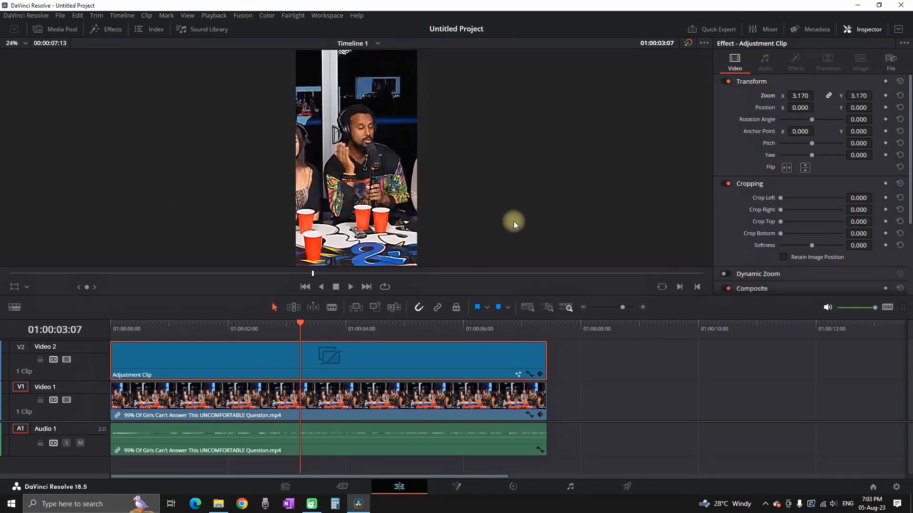
pyautogui.click(263, 326)
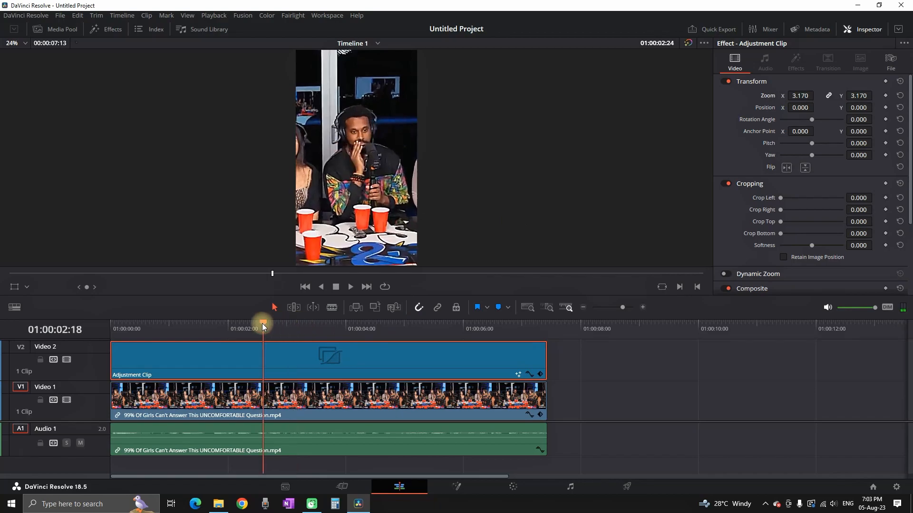